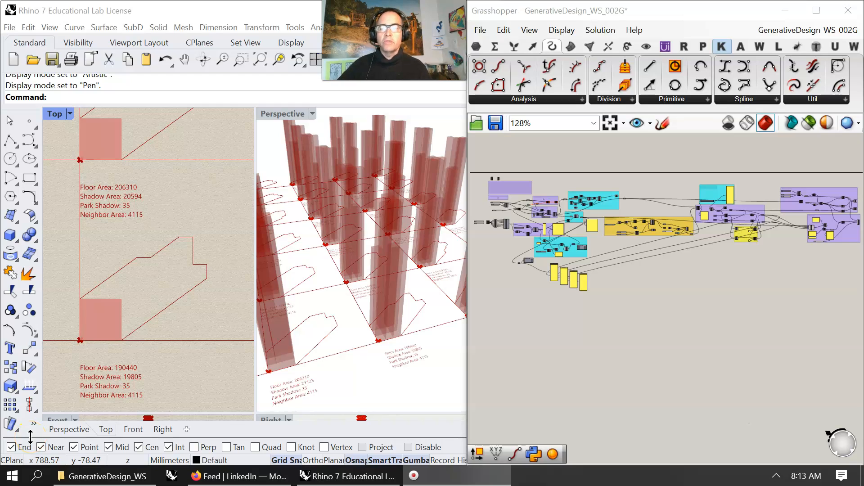
pyautogui.moveTo(325, 264)
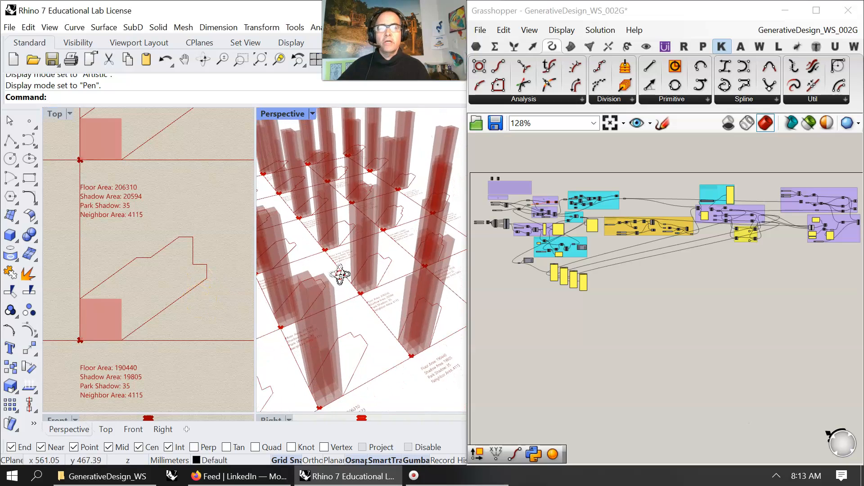
# - Scroll through the Generative Design in Grasshopper Part 1 YouTube page
pyautogui.scroll(-3)
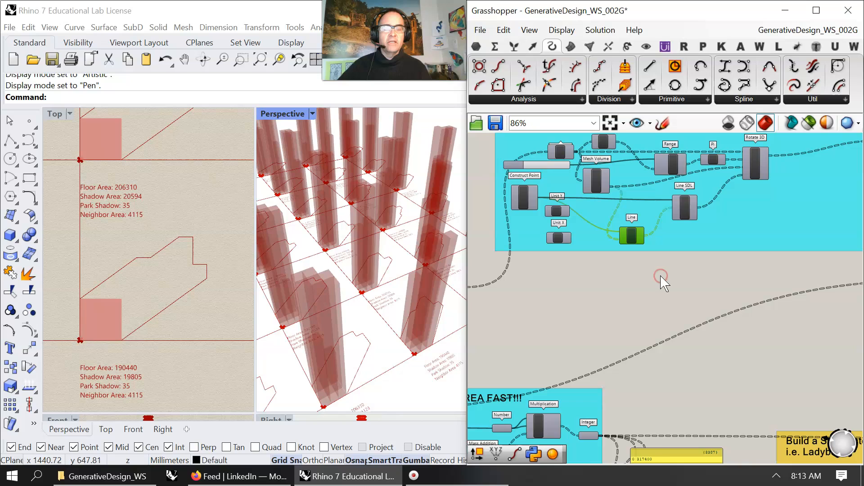
pyautogui.rightClick(662, 278)
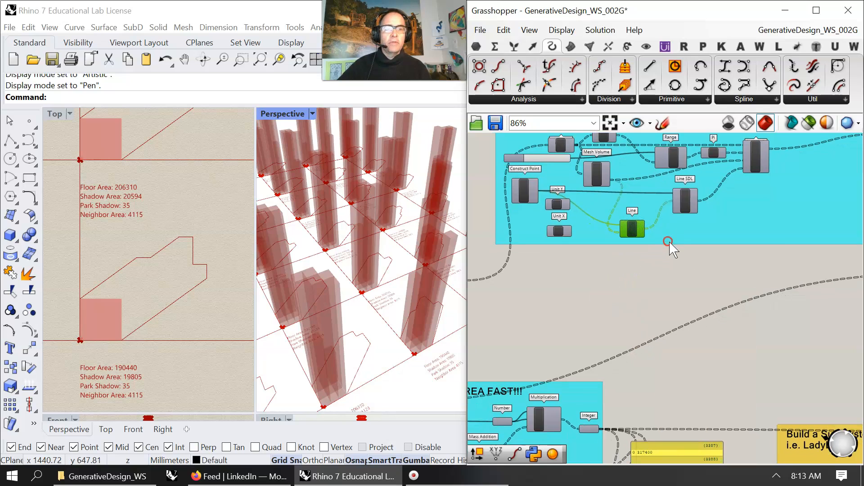
pyautogui.moveTo(617, 323)
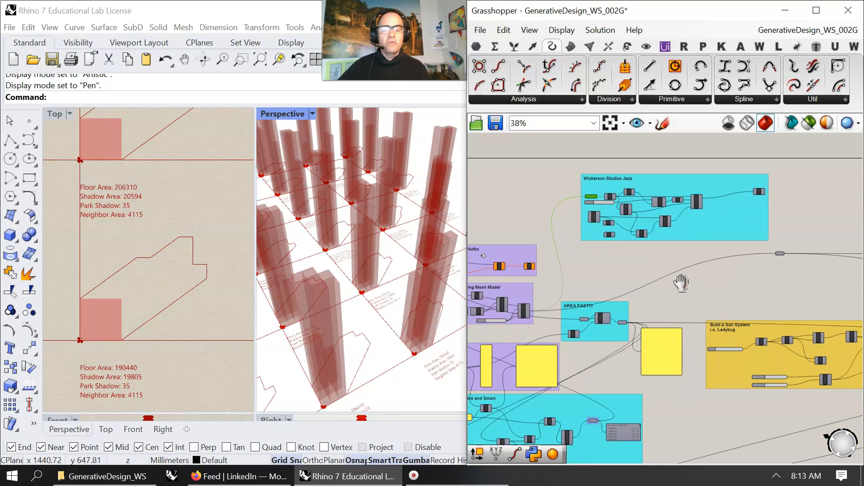
pyautogui.scroll(-3)
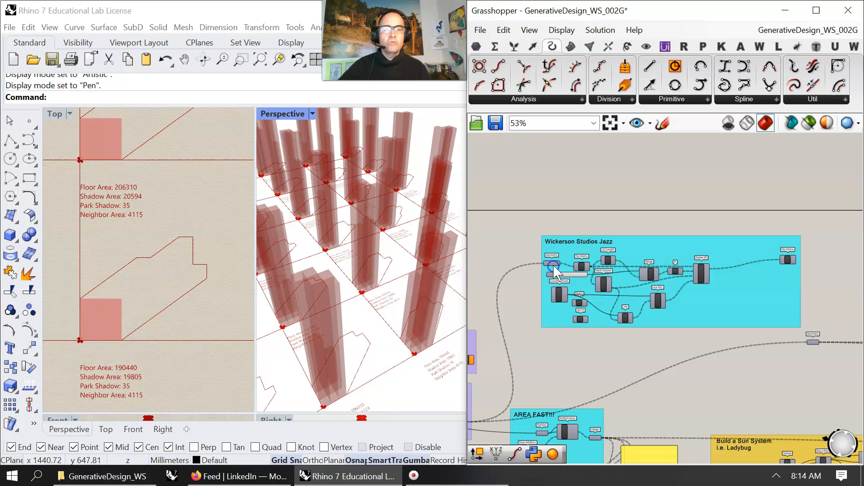
# - Dismiss the Wickerson Studios Jazz group options and minimize the browser
pyautogui.rightClick(554, 267)
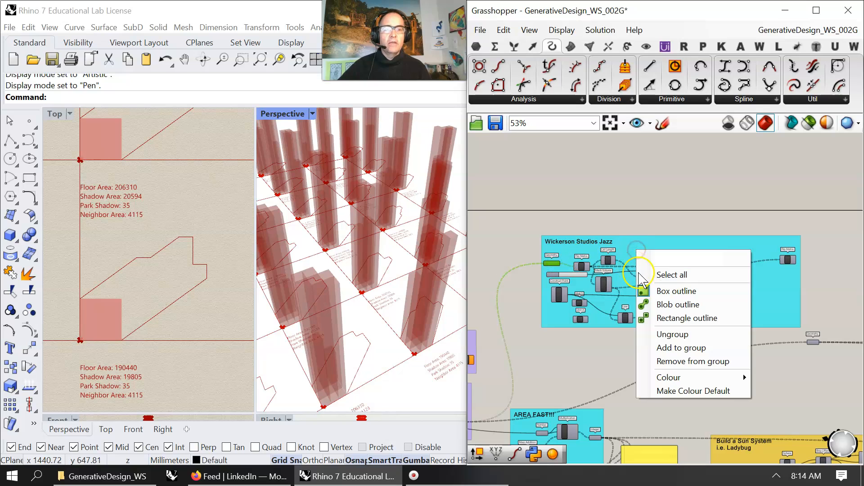
pyautogui.moveTo(683, 362)
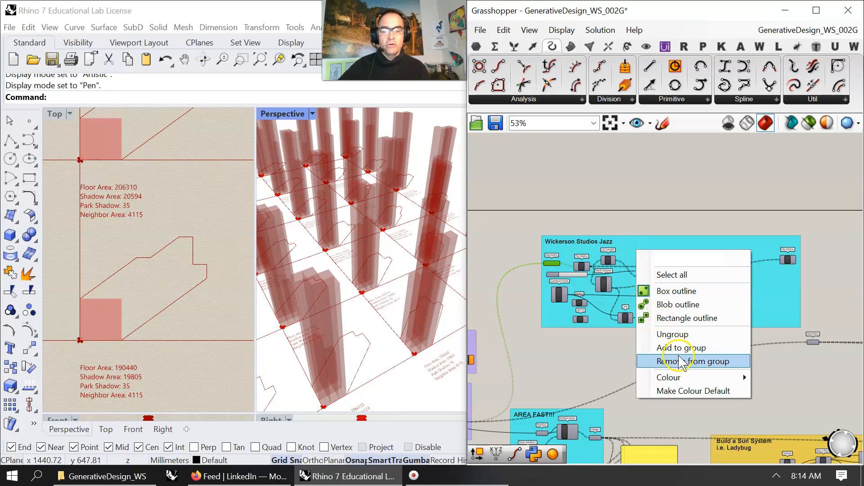
pyautogui.moveTo(682, 347)
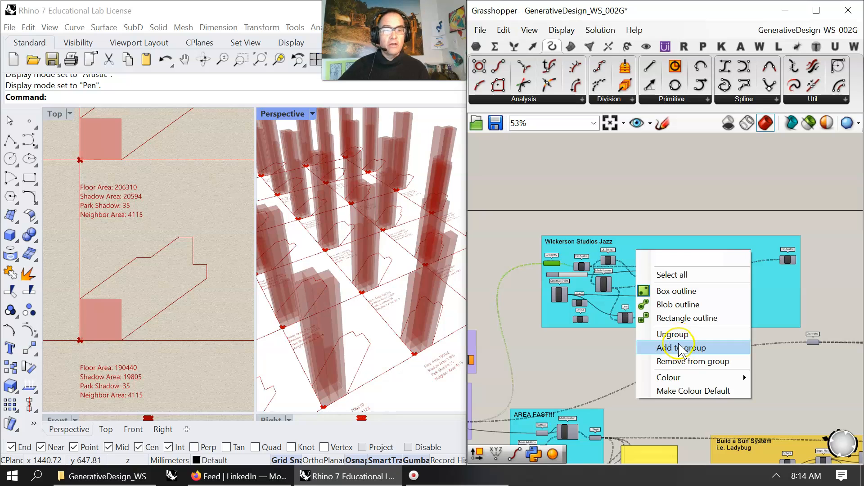
pyautogui.click(680, 347)
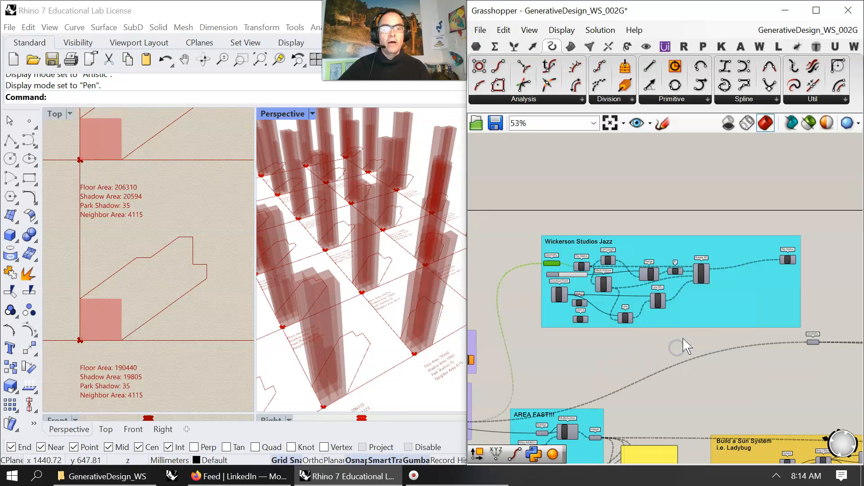
pyautogui.moveTo(684, 345); pyautogui.dragTo(662, 256)
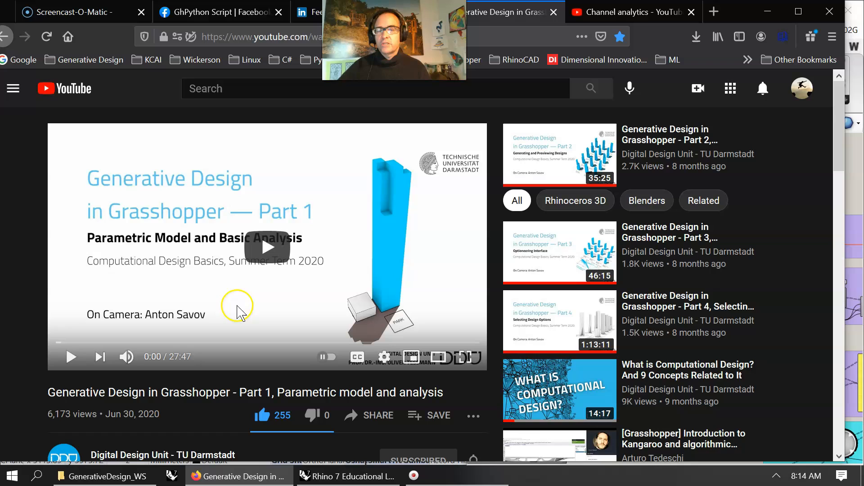
pyautogui.moveTo(435, 324)
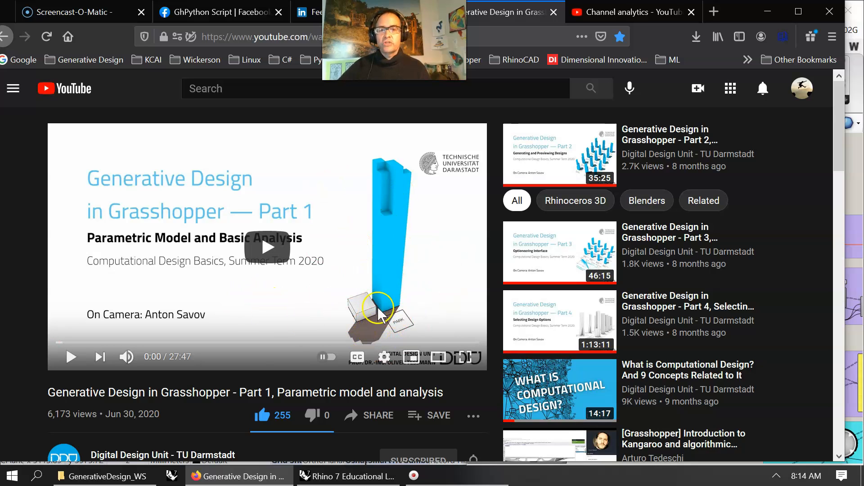
pyautogui.moveTo(744, 19)
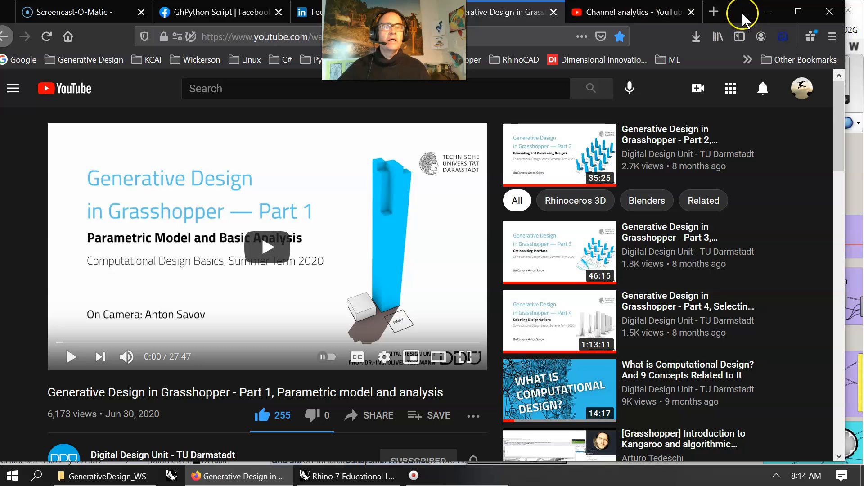
pyautogui.click(347, 476)
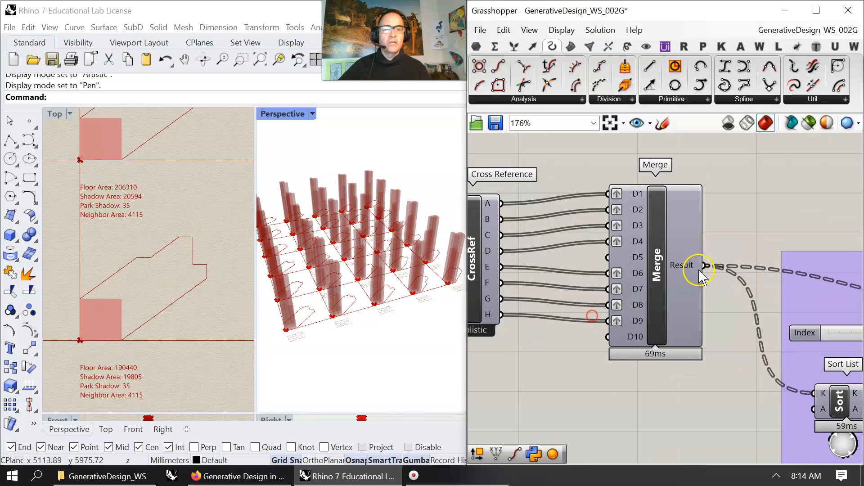
pyautogui.moveTo(698, 267)
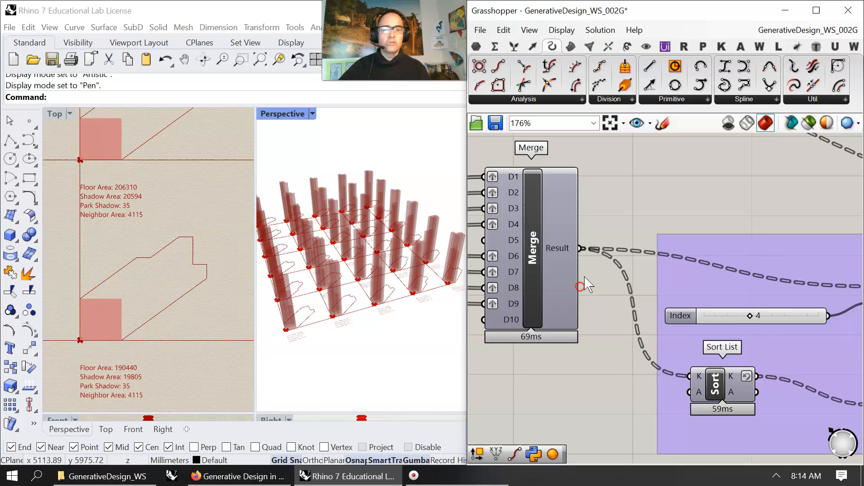
pyautogui.scroll(-3)
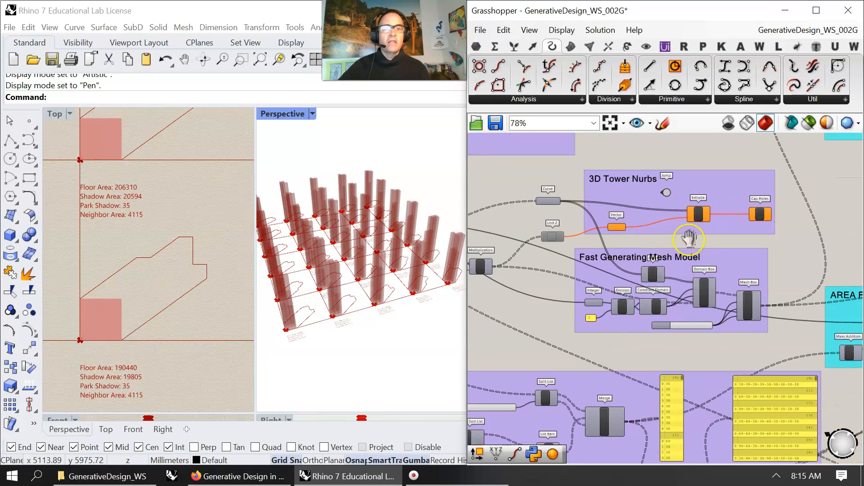
# - Zoom and pan to the yellow integer-area panel beside the Build a Sun System group
pyautogui.scroll(3)
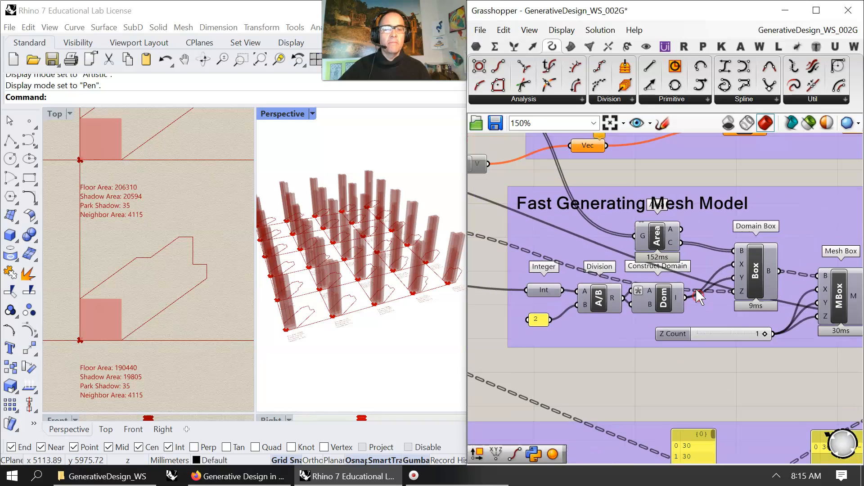
pyautogui.scroll(-3)
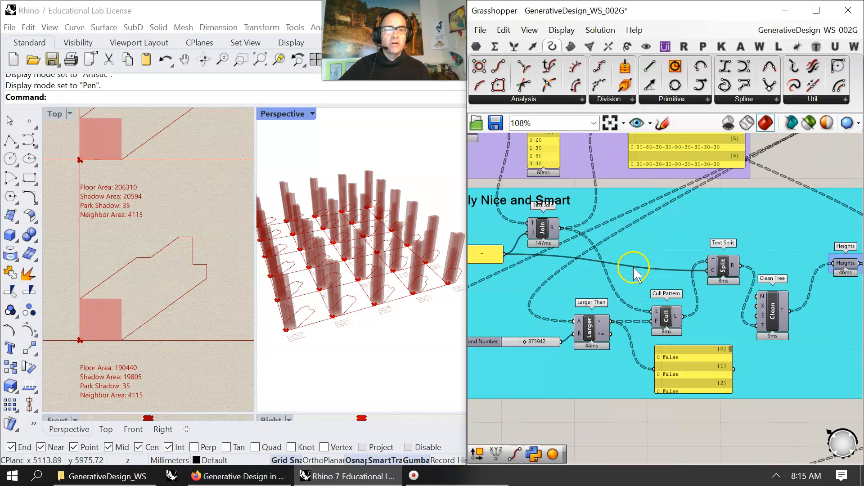
pyautogui.scroll(-3)
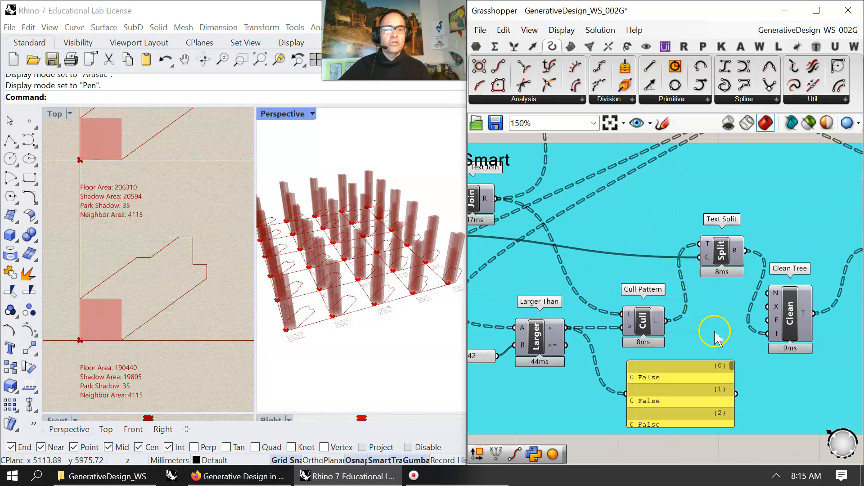
pyautogui.scroll(-3)
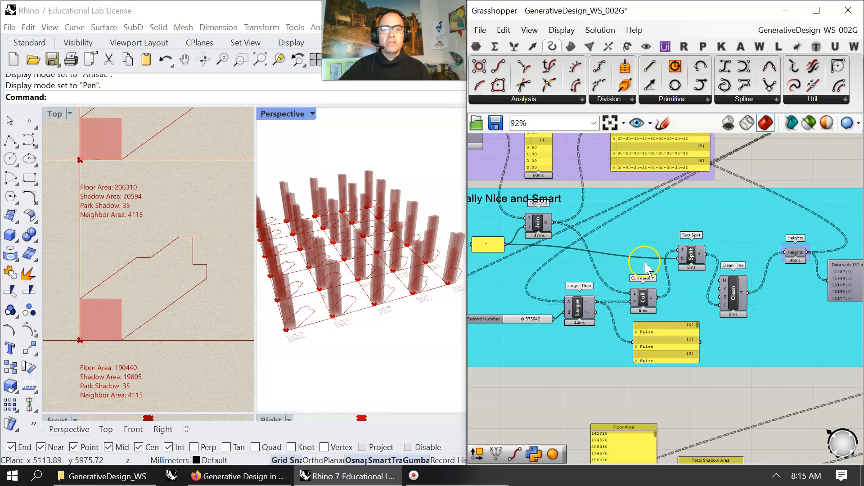
pyautogui.scroll(-3)
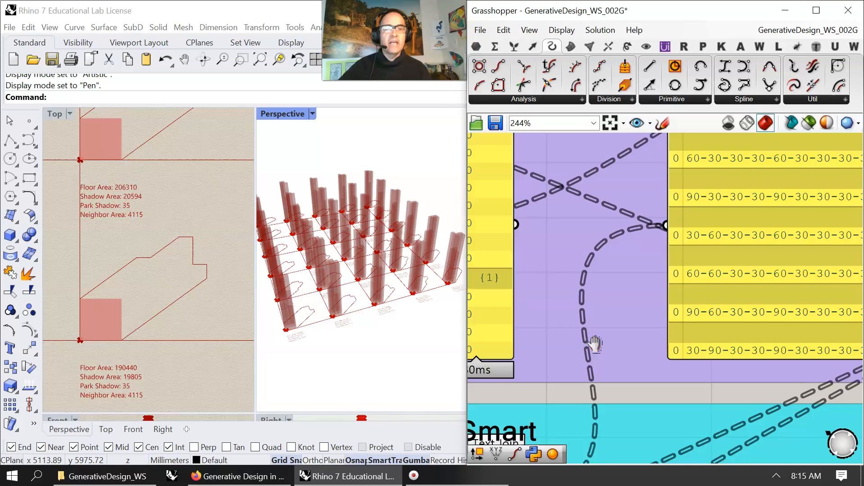
pyautogui.scroll(-3)
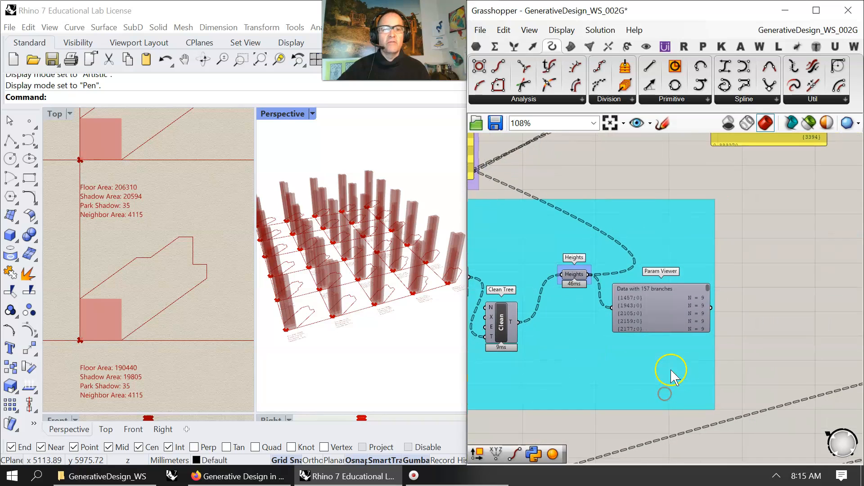
pyautogui.scroll(-3)
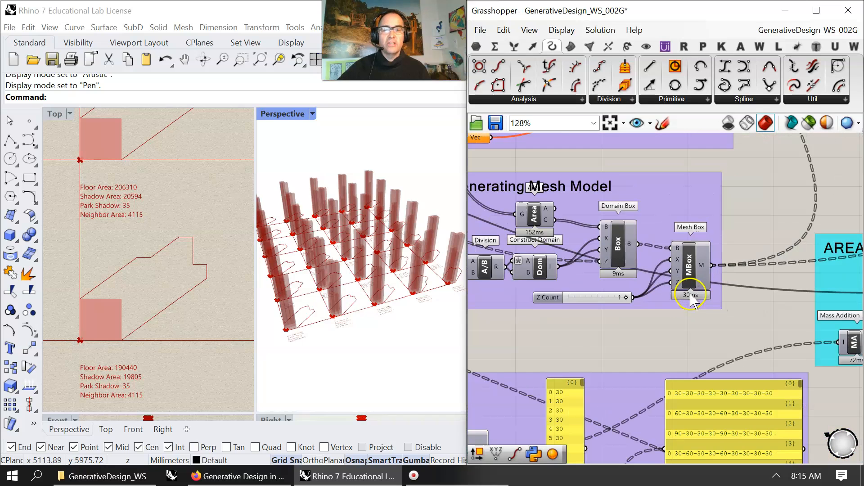
pyautogui.scroll(-3)
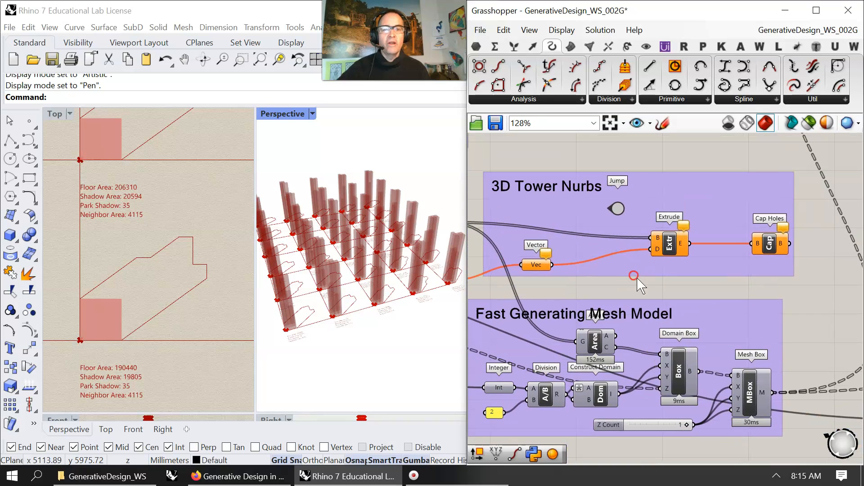
pyautogui.moveTo(634, 275); pyautogui.dragTo(658, 264)
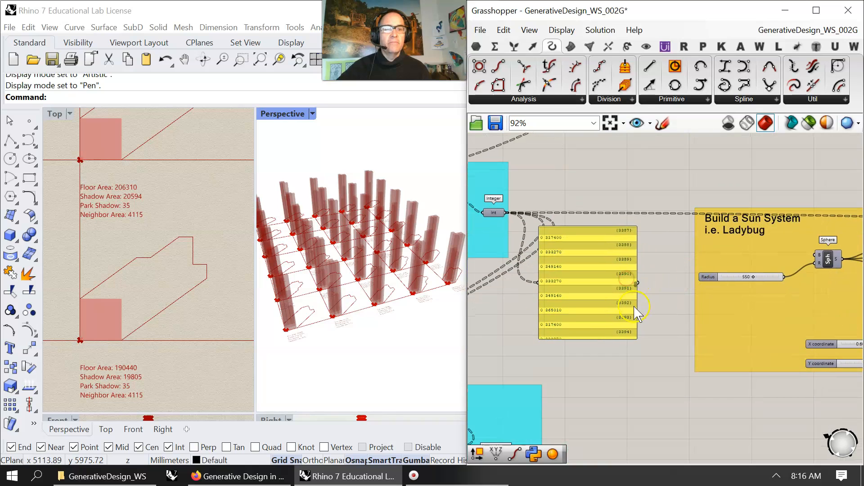
# - Zoom out, then back in on Path Mapper Magic above the Shadow Analysis group
pyautogui.scroll(-3)
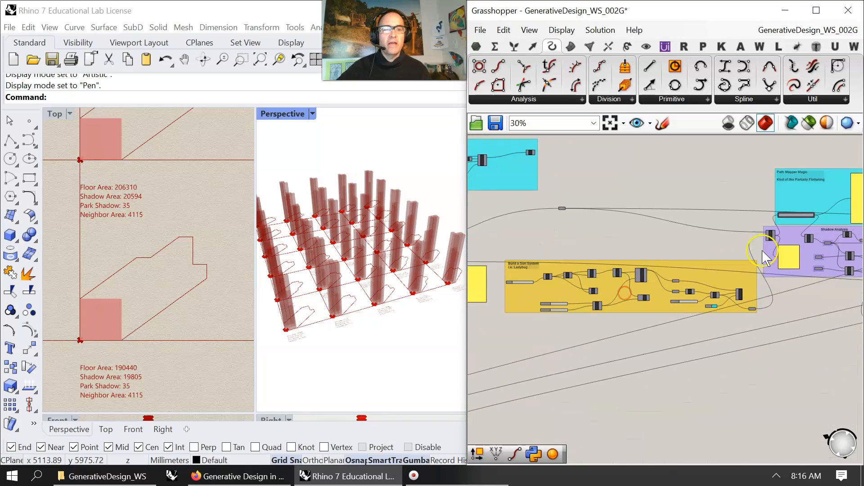
pyautogui.scroll(3)
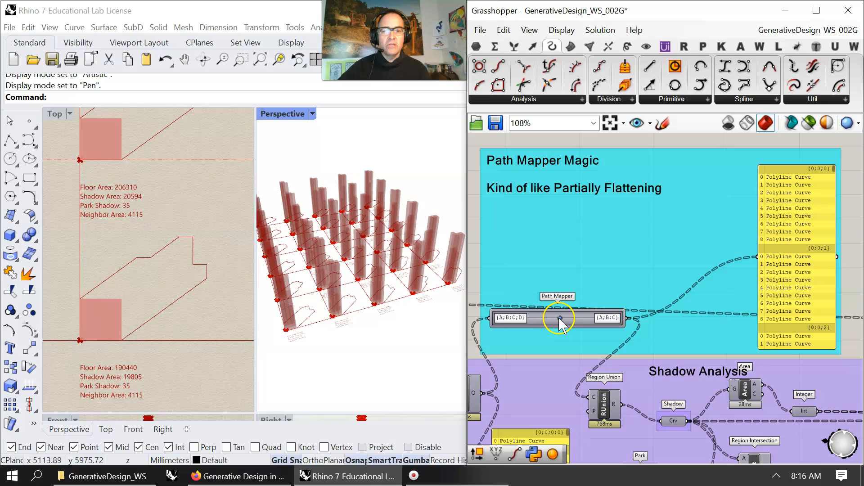
# - Inspect the Path Mapper component, then zoom down to the FIX! group's Null Item and Weave components
pyautogui.click(557, 319)
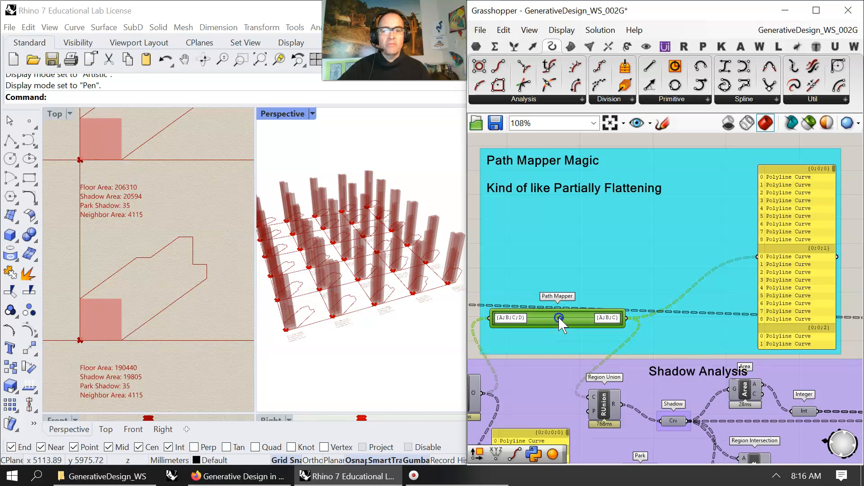
pyautogui.doubleClick(558, 319)
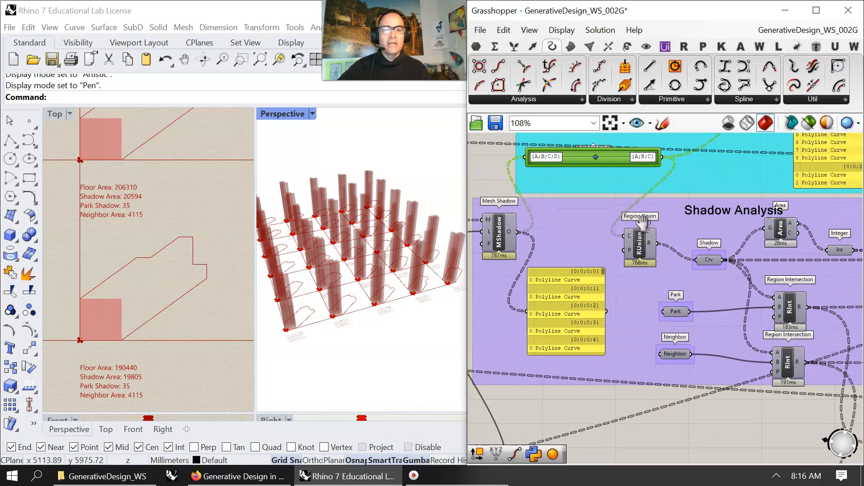
pyautogui.scroll(-3)
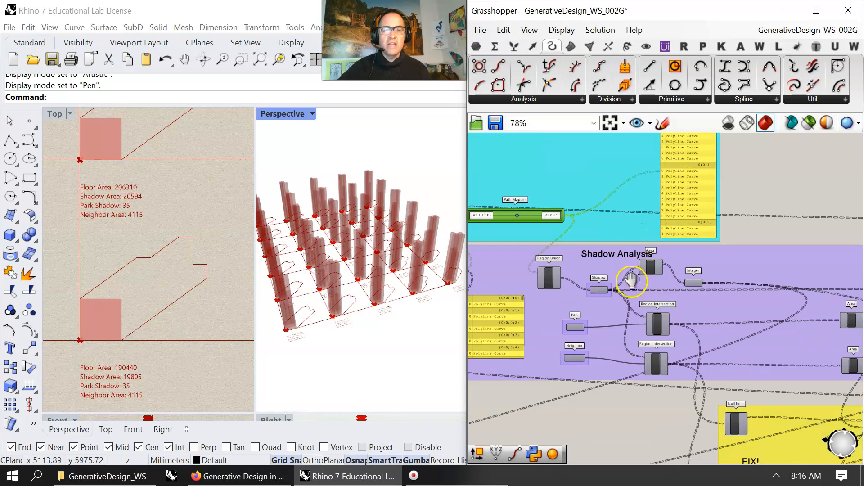
pyautogui.scroll(-3)
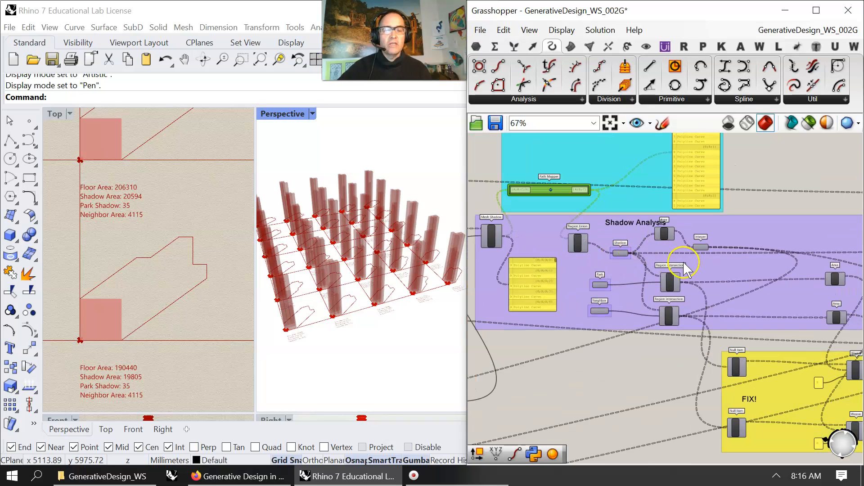
pyautogui.scroll(-3)
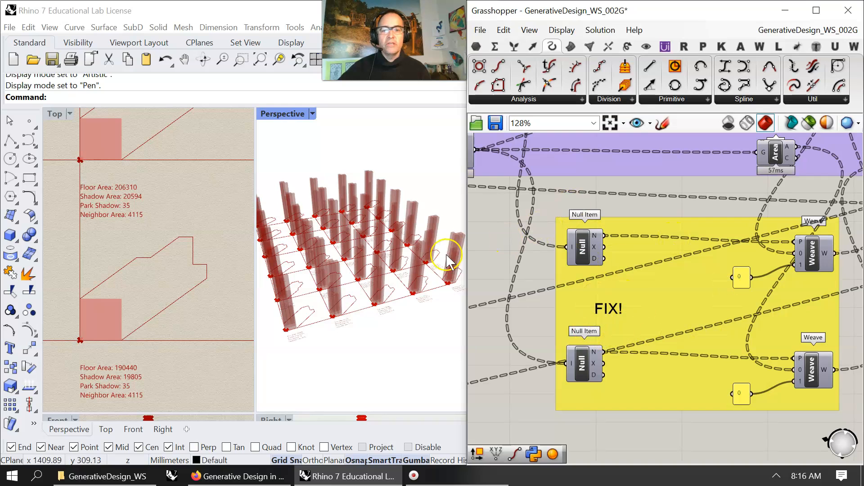
# - Zoom to the Square Grid component with size 300 and extents 4 and 5
pyautogui.scroll(-3)
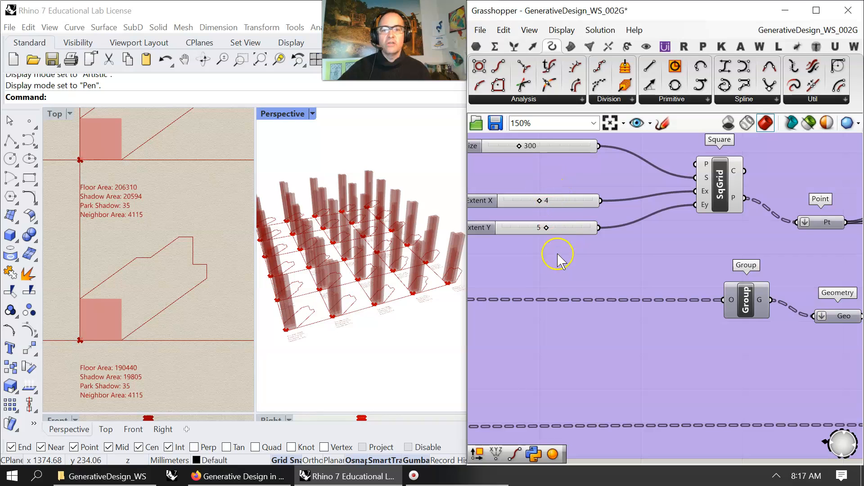
pyautogui.scroll(-3)
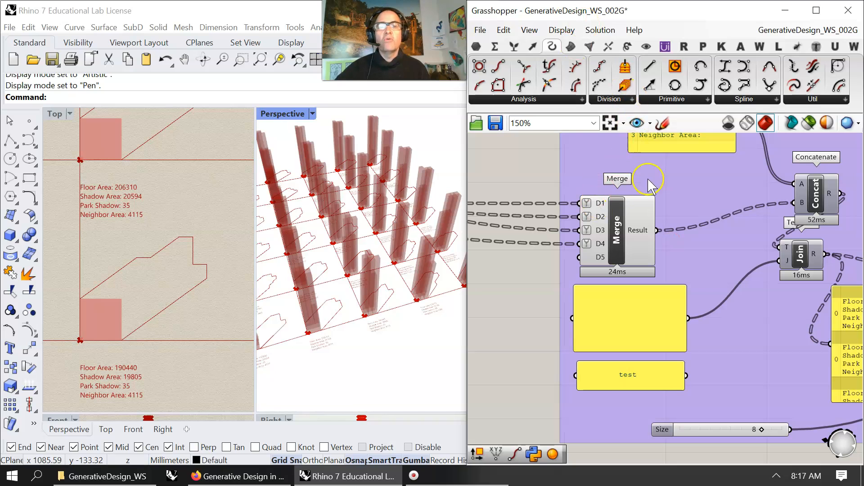
pyautogui.moveTo(543, 298)
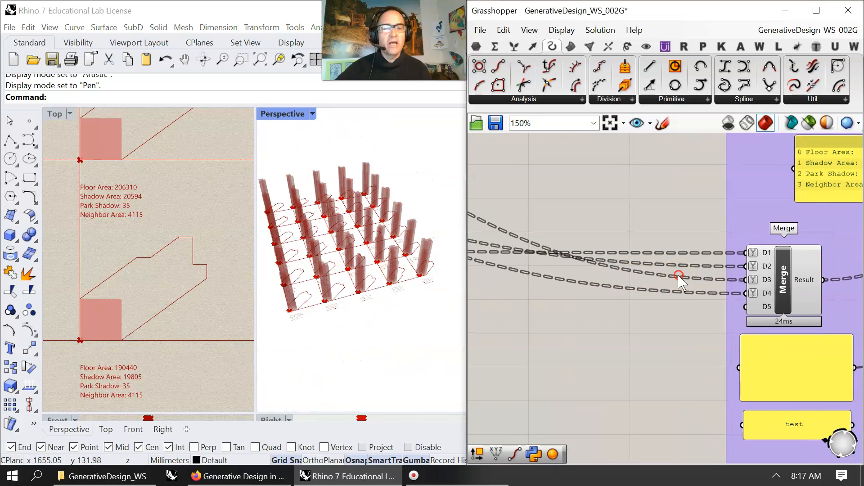
# - Pan and zoom past the Merge, Mesh Box and Area Fast groups to Flip Matrix
pyautogui.scroll(-3)
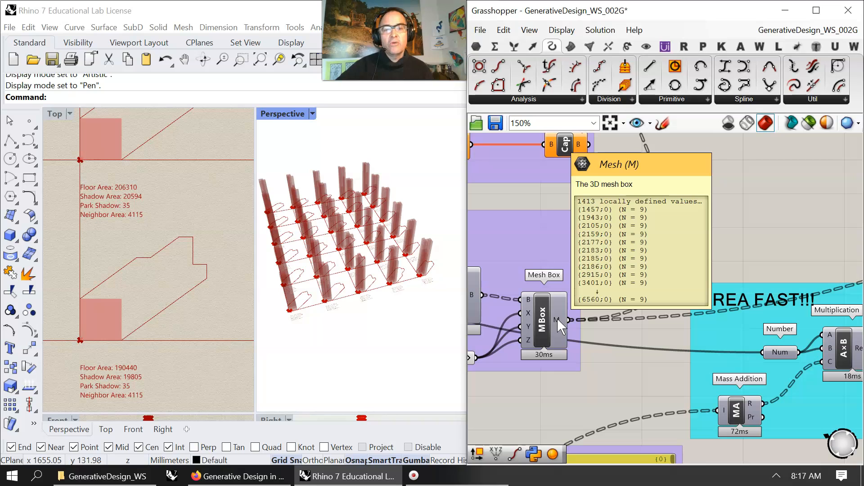
pyautogui.moveTo(692, 201)
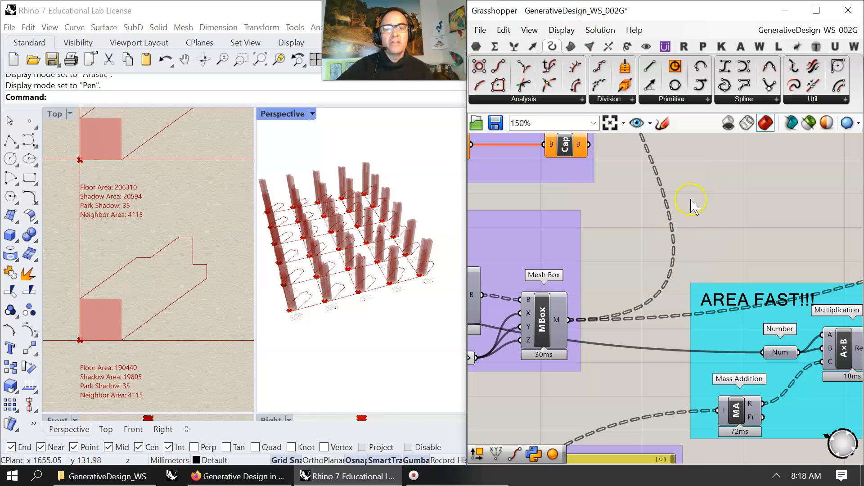
pyautogui.moveTo(692, 204); pyautogui.dragTo(609, 267)
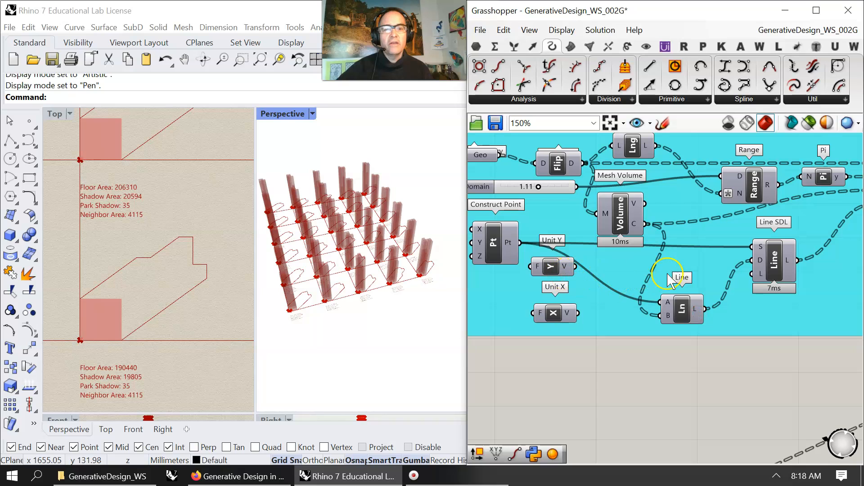
pyautogui.scroll(-3)
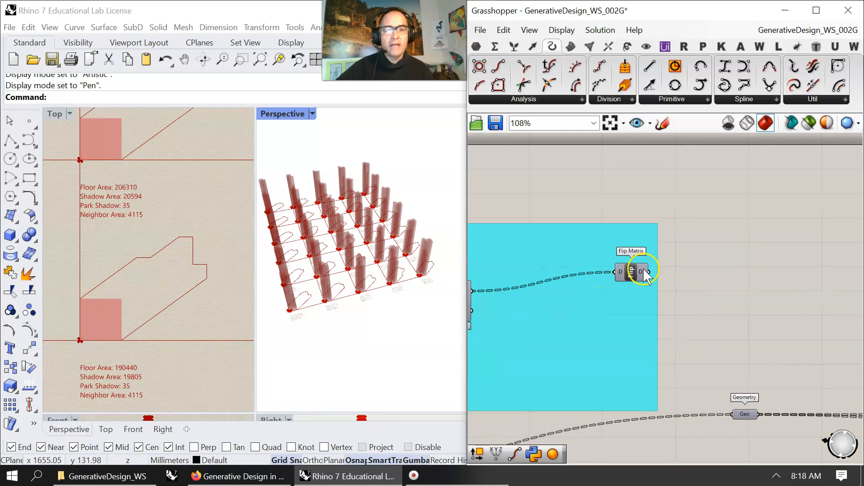
pyautogui.moveTo(741, 414)
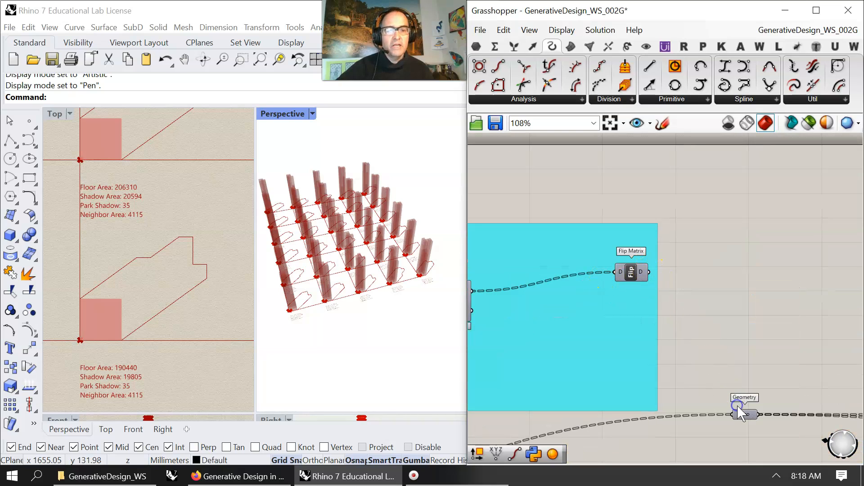
# - Move the Geometry parameter into the blue rotation group beside Flip Matrix
pyautogui.moveTo(649, 272); pyautogui.dragTo(742, 414)
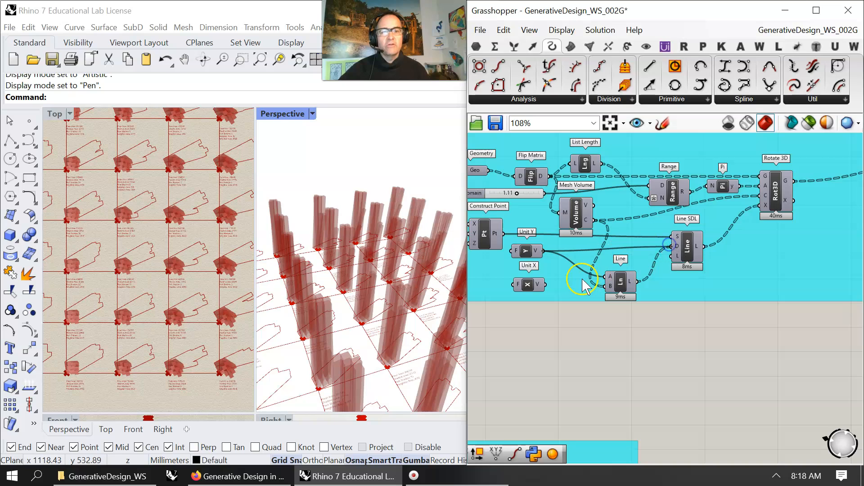
pyautogui.moveTo(563, 282)
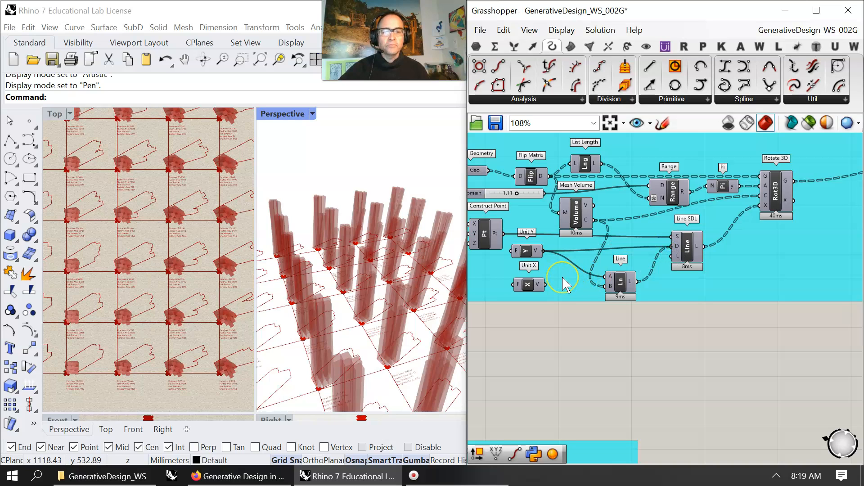
# - Bring the rotation group into view and reconnect Unit Y to the Line component
pyautogui.moveTo(562, 281); pyautogui.dragTo(653, 322)
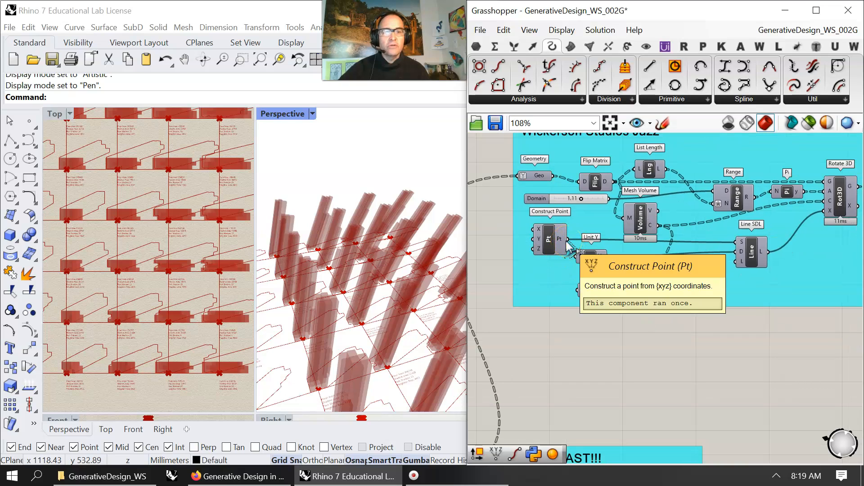
pyautogui.moveTo(677, 287)
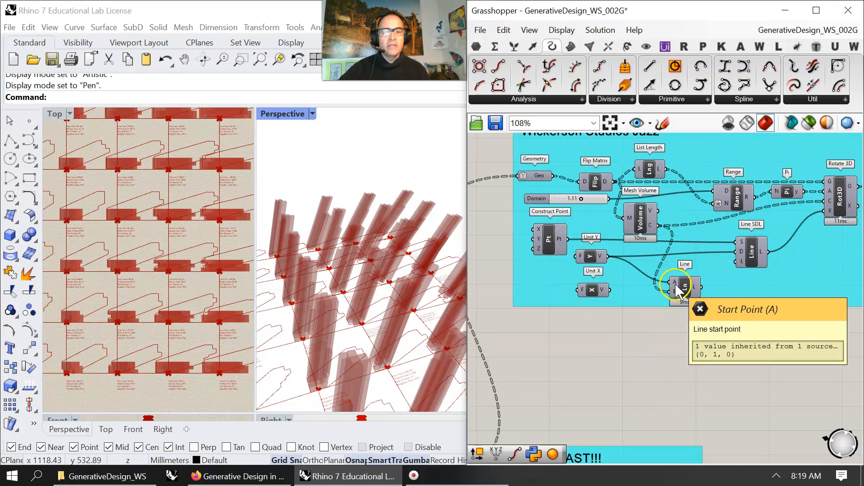
pyautogui.moveTo(641, 359)
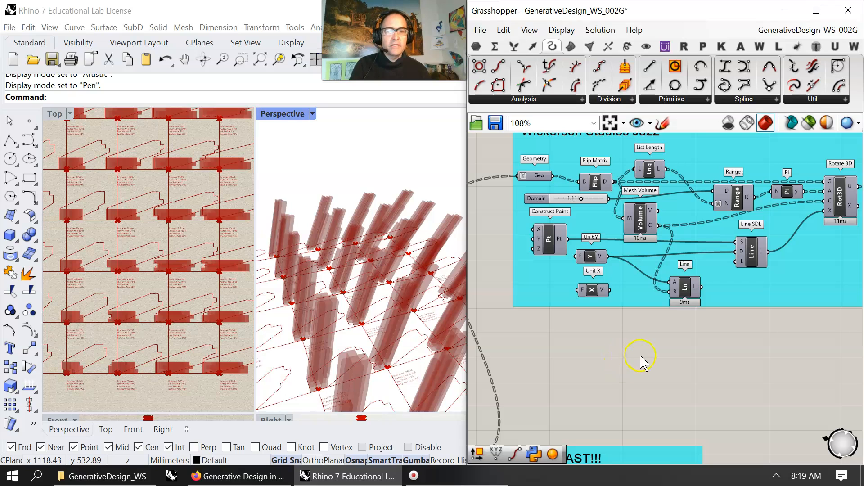
pyautogui.moveTo(641, 352)
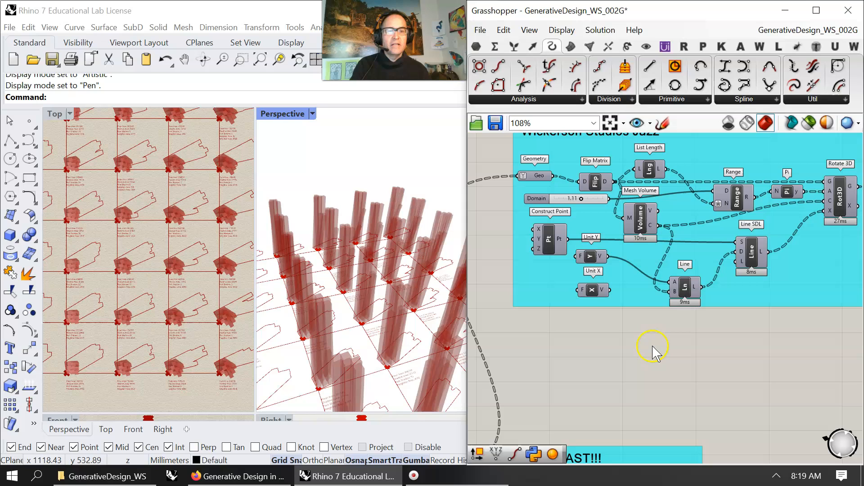
pyautogui.moveTo(653, 338)
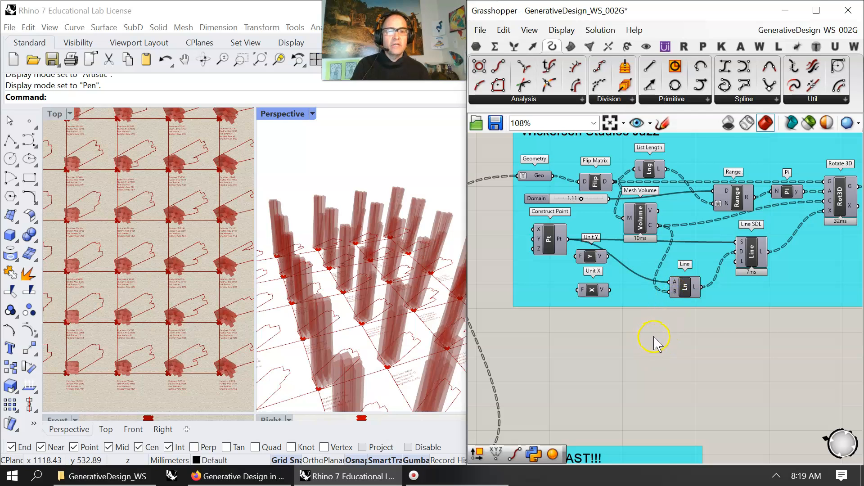
pyautogui.click(685, 287)
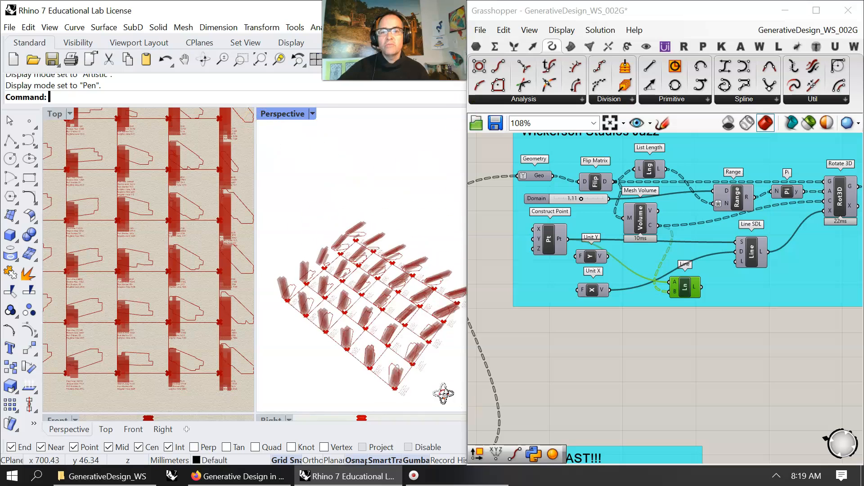
pyautogui.moveTo(441, 394); pyautogui.dragTo(400, 358)
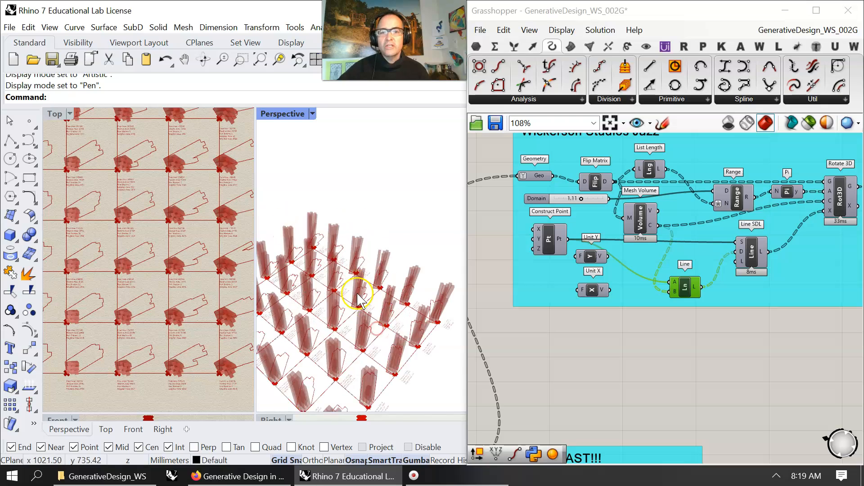
pyautogui.moveTo(358, 298); pyautogui.dragTo(397, 245)
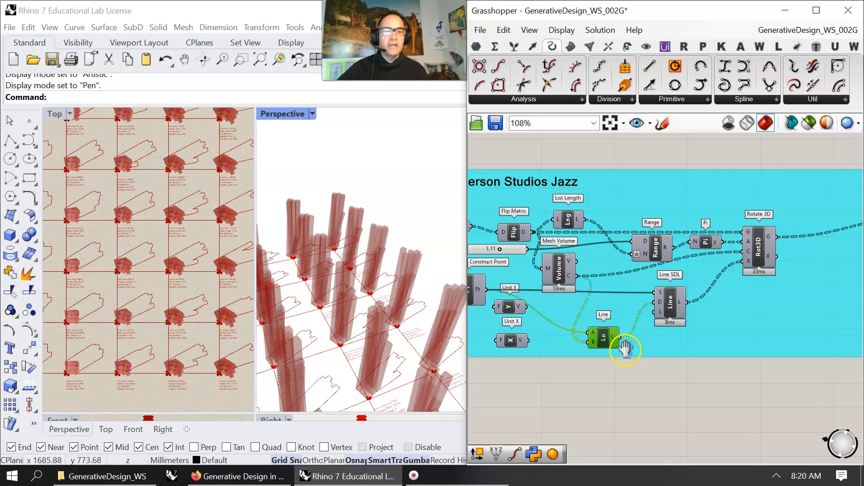
pyautogui.scroll(-3)
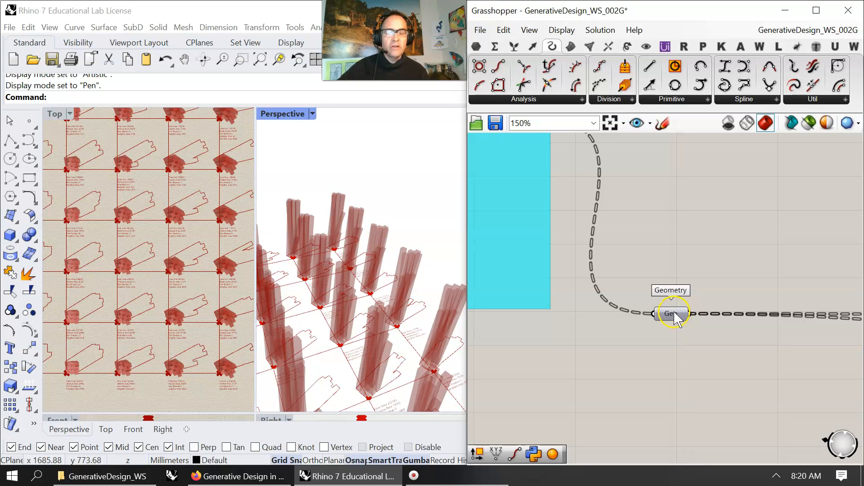
# - Zoom and pan the Perspective view over the tower labels to see the whole grid
pyautogui.scroll(-3)
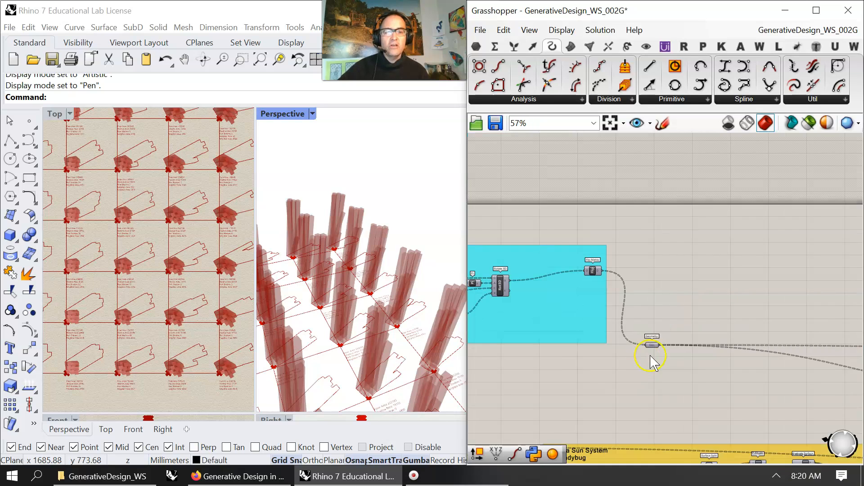
pyautogui.scroll(-3)
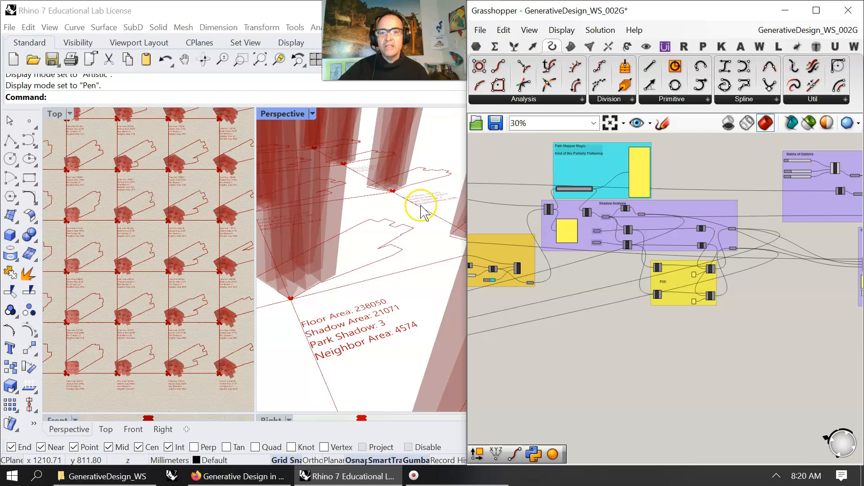
pyautogui.moveTo(422, 207); pyautogui.dragTo(410, 240)
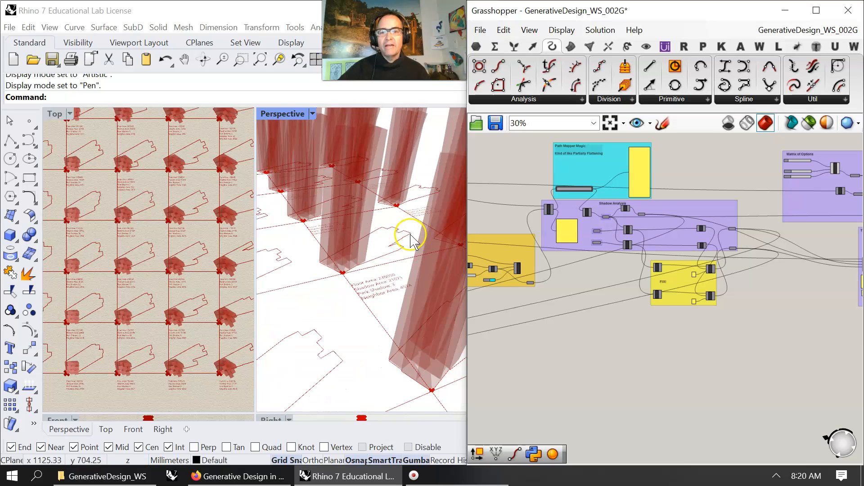
pyautogui.scroll(-3)
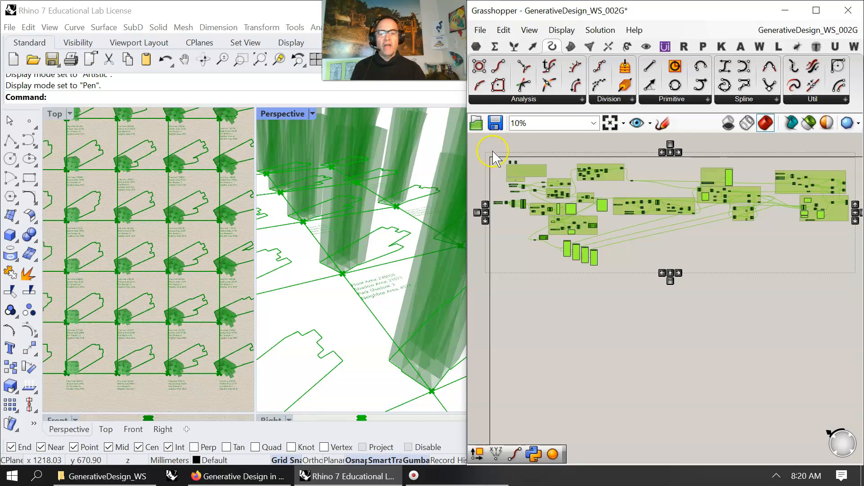
# - Save the Grasshopper definition and maximize Rhino's Top viewport
pyautogui.click(479, 30)
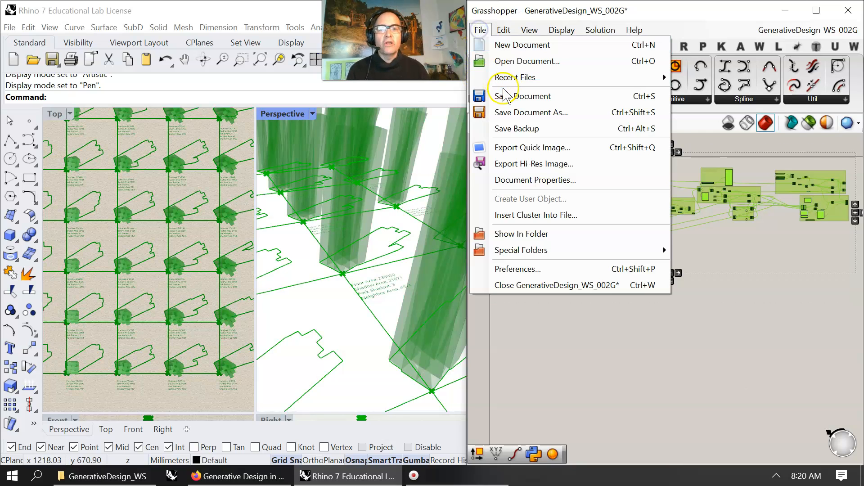
pyautogui.click(523, 96)
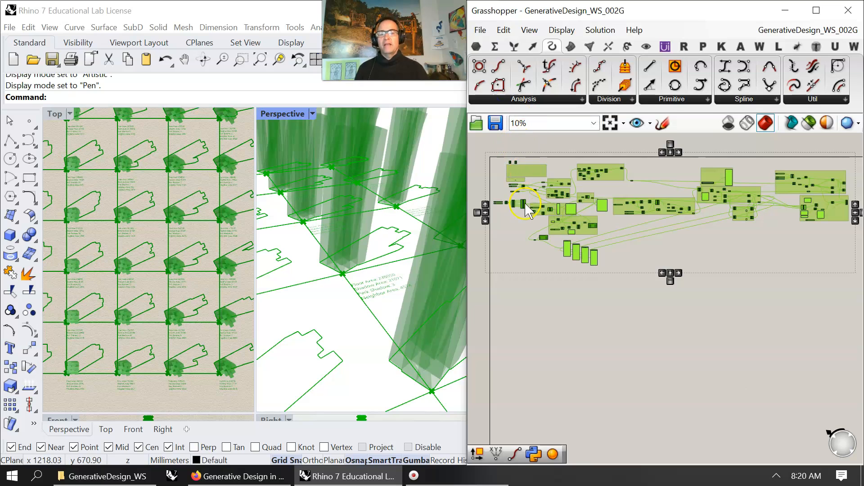
pyautogui.doubleClick(55, 114)
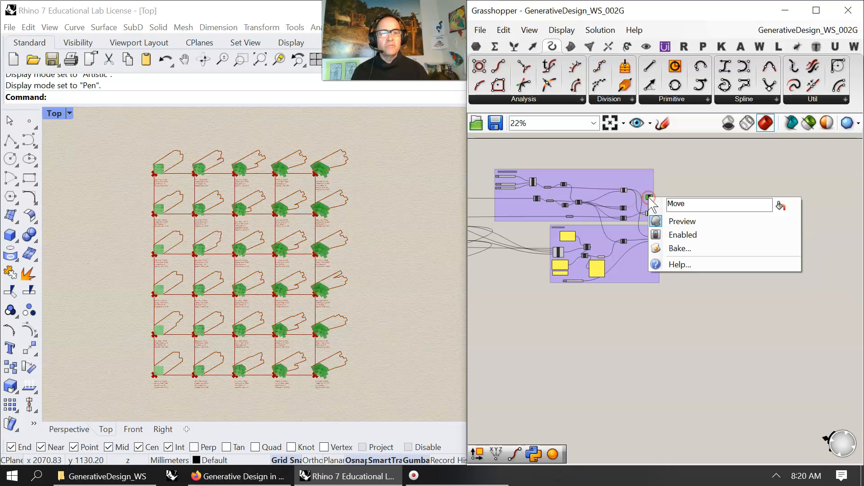
# - Bake the Move component's tower geometry into Rhino, accepting the default attributes
pyautogui.click(680, 248)
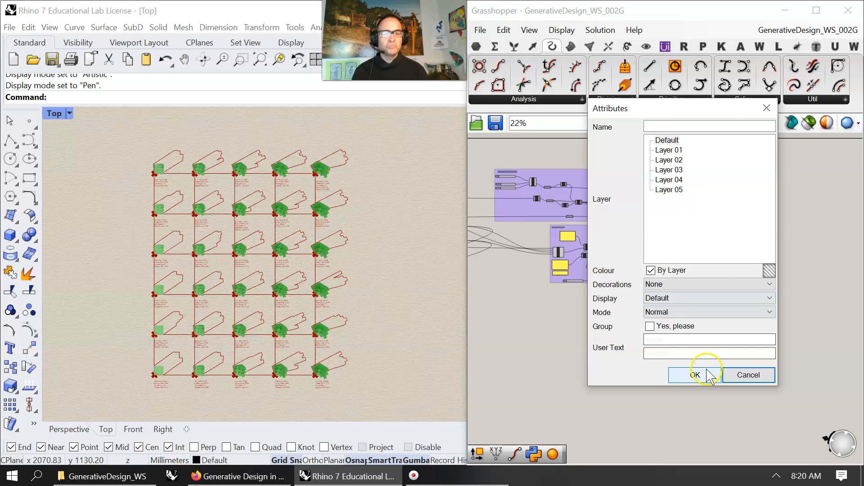
pyautogui.click(694, 375)
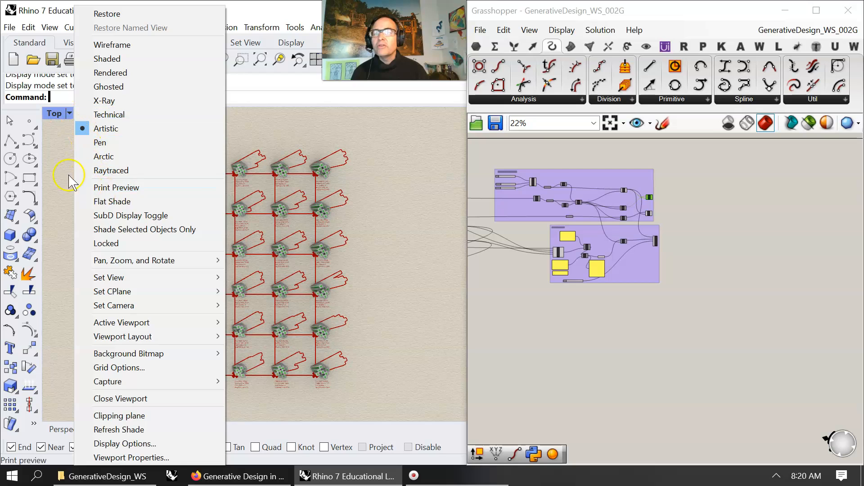
# - Restore the four-viewport layout showing the baked tower massings
pyautogui.click(100, 143)
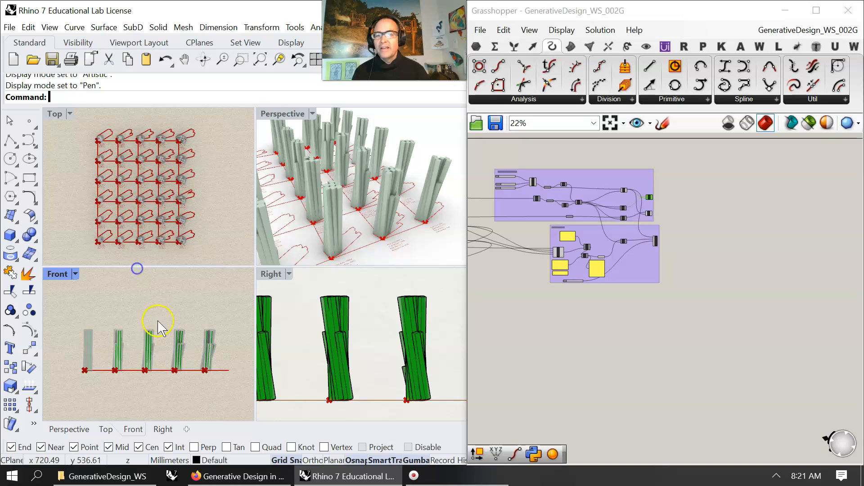
pyautogui.moveTo(94, 150)
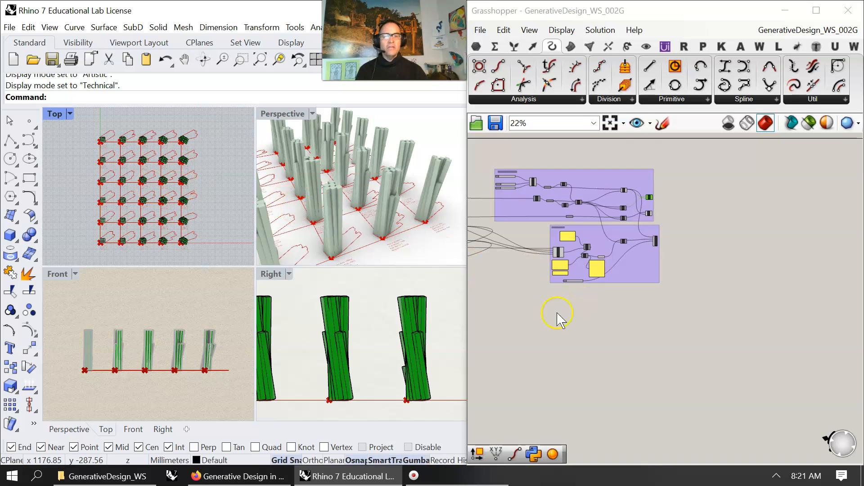
# - Zoom Extents on the canvas, then scroll-zoom through the definition's groups
pyautogui.click(620, 123)
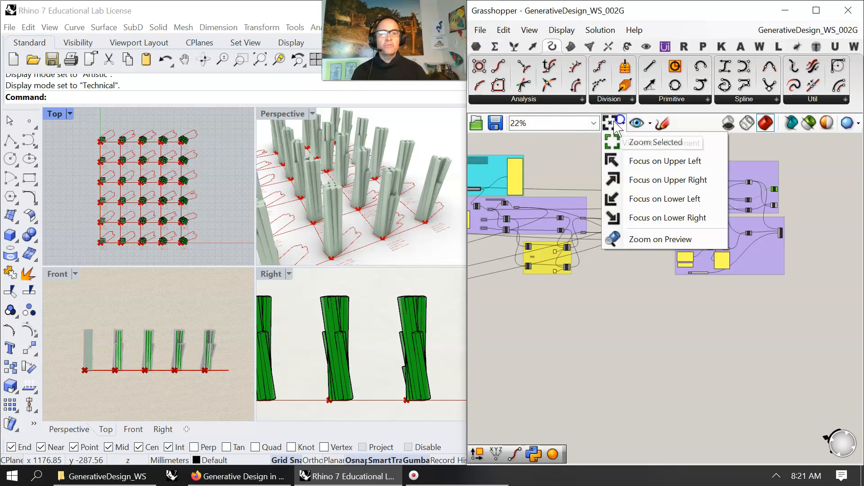
pyautogui.click(654, 142)
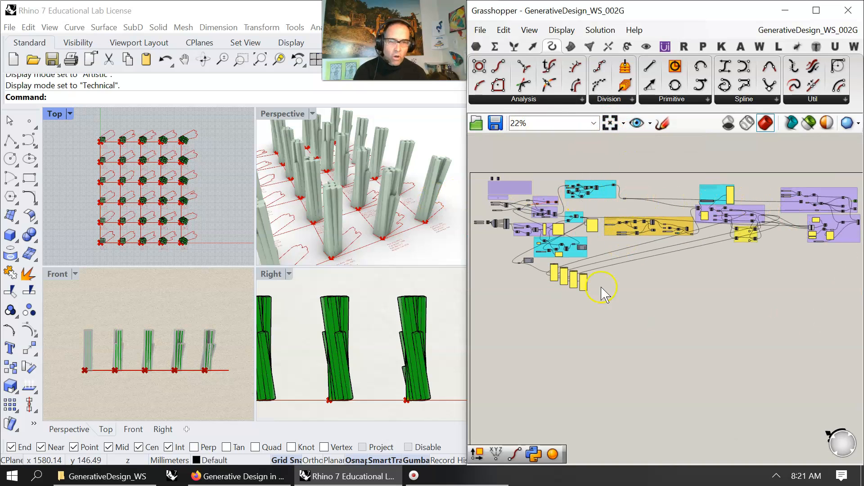
pyautogui.moveTo(603, 273)
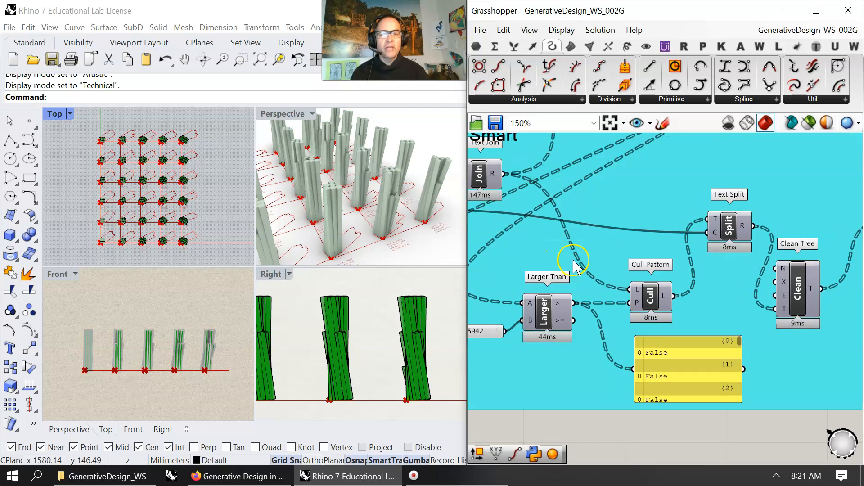
pyautogui.scroll(-3)
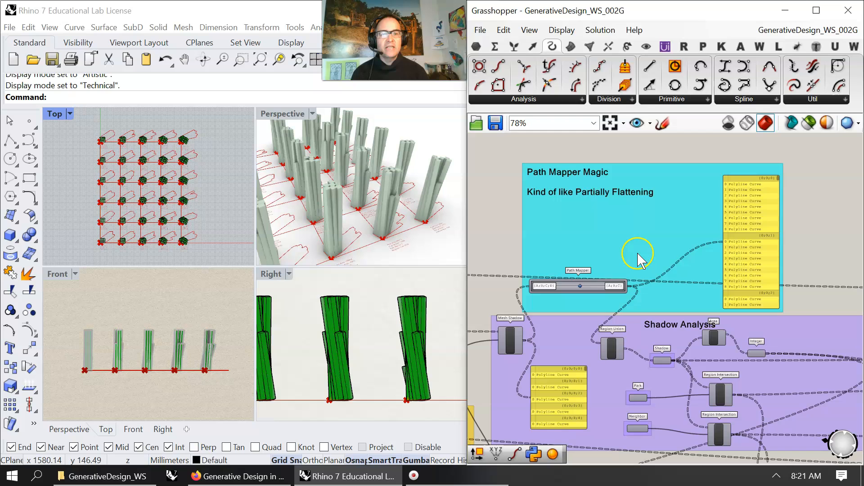
pyautogui.moveTo(598, 215)
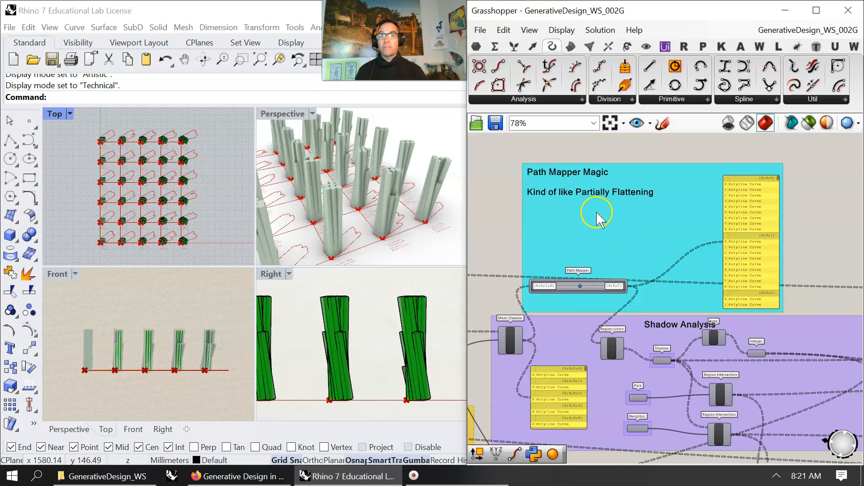
pyautogui.scroll(-3)
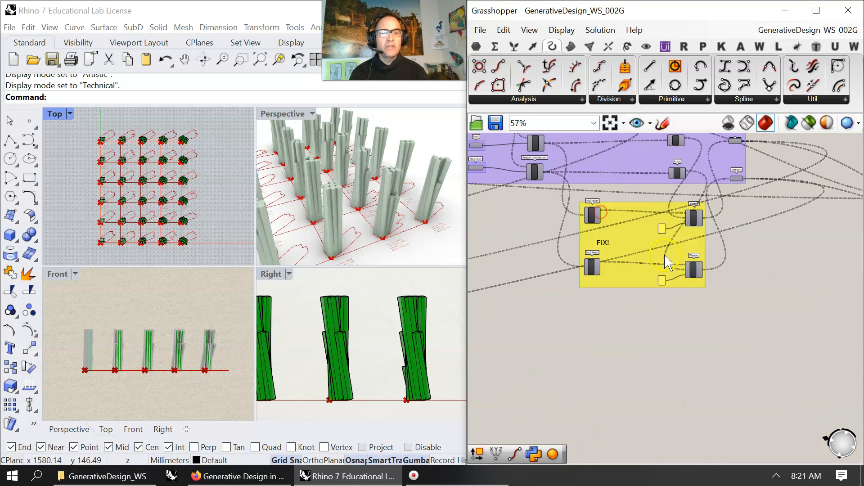
pyautogui.scroll(-3)
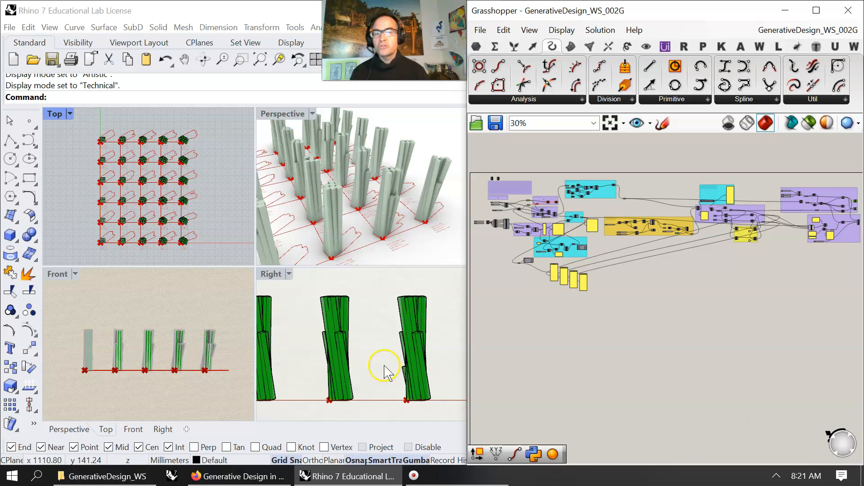
pyautogui.moveTo(430, 336)
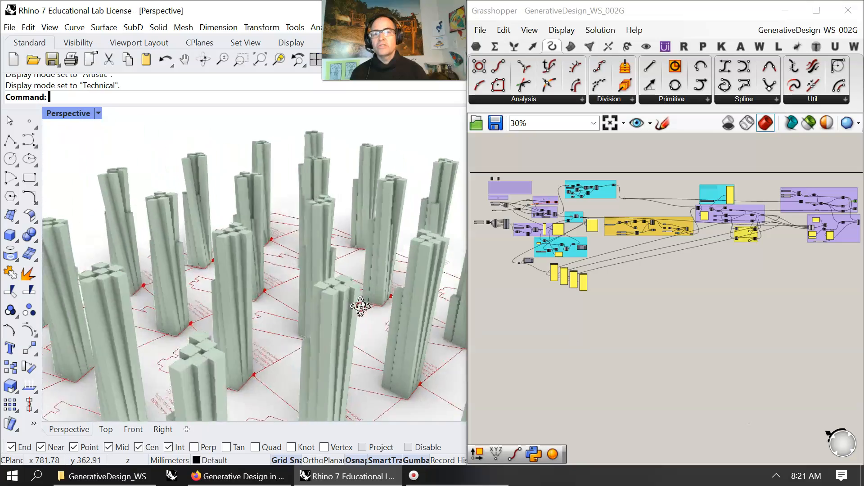
# - Orbit the enlarged Perspective view around the baked towers
pyautogui.moveTo(361, 307); pyautogui.dragTo(432, 306)
pyautogui.write('Turntable')
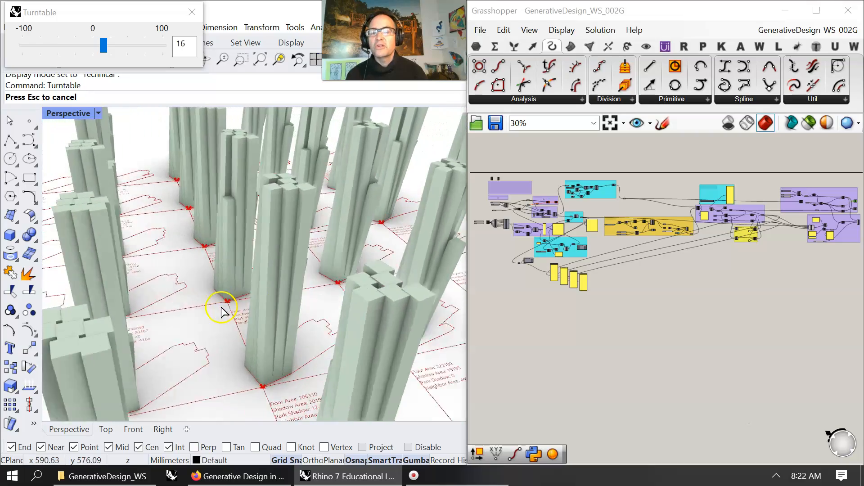
pyautogui.moveTo(221, 309); pyautogui.dragTo(229, 303)
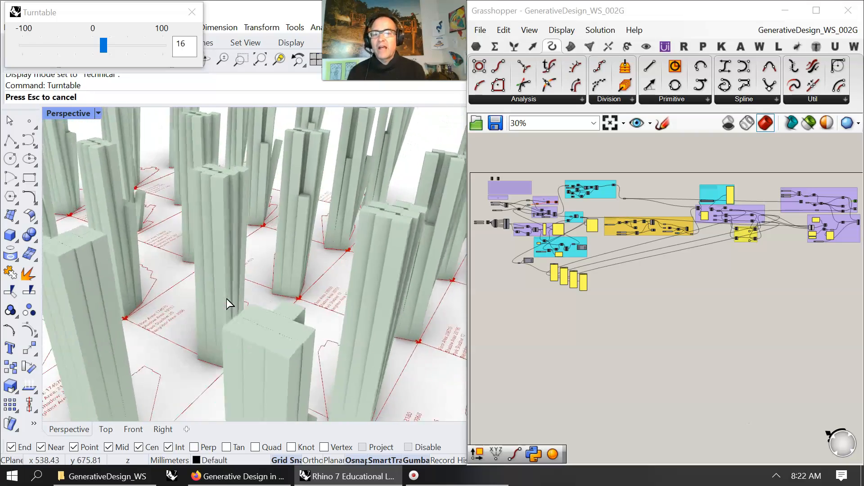